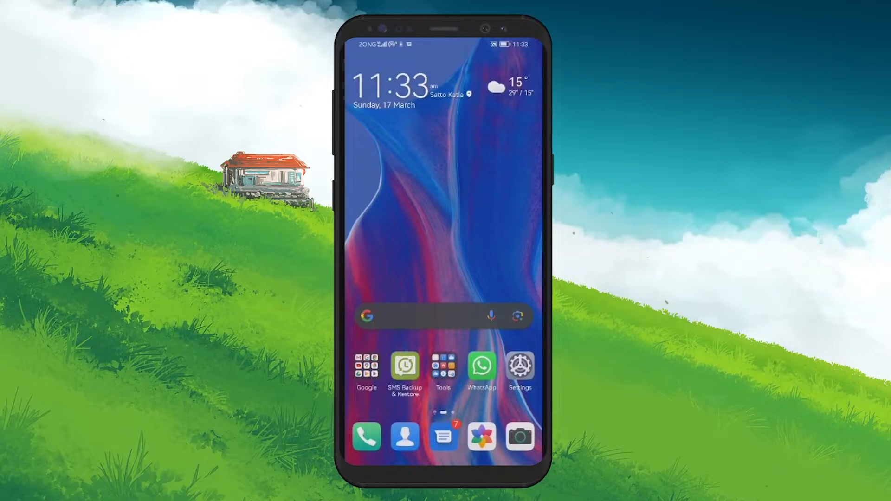
Step: Bring up the SMS Backup & Restore listing in the Play Store from the home screen icon
left_click(404, 366)
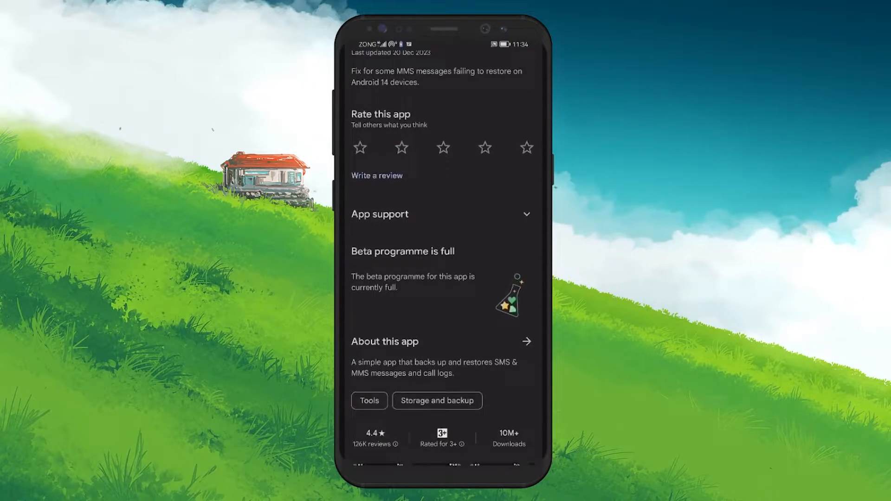
scroll("down", 3)
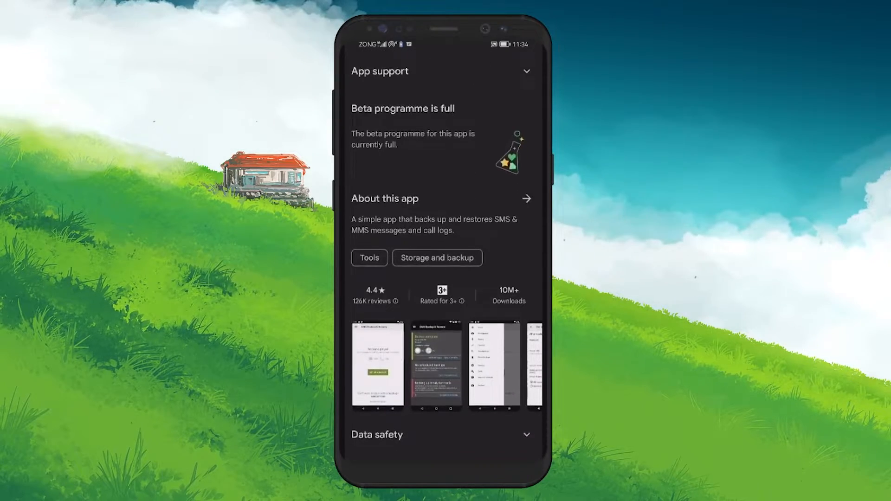
scroll("down", 3)
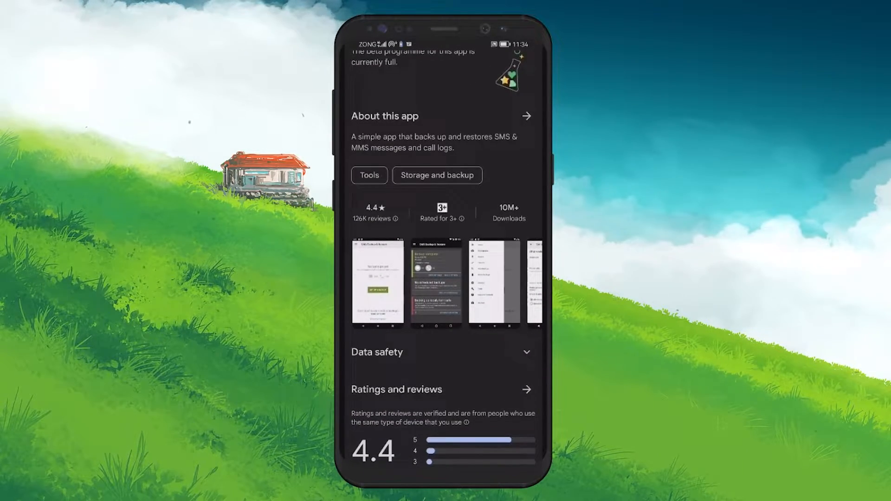
scroll("down", 3)
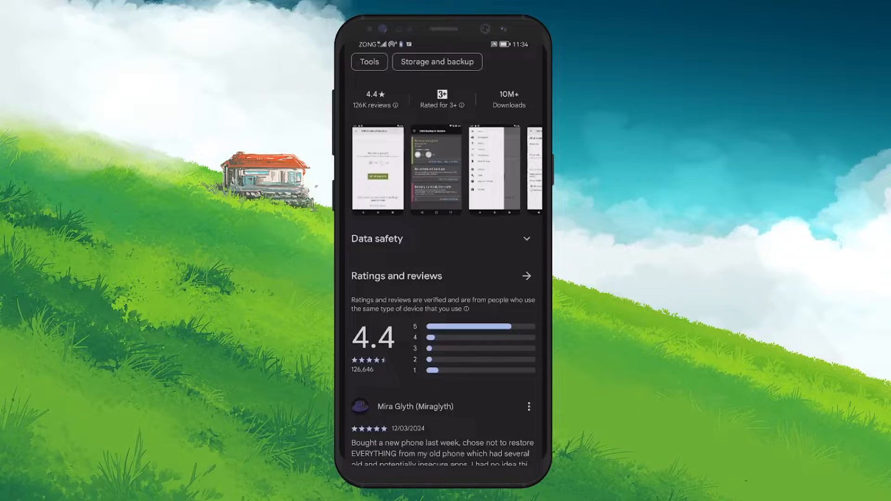
scroll("down", 3)
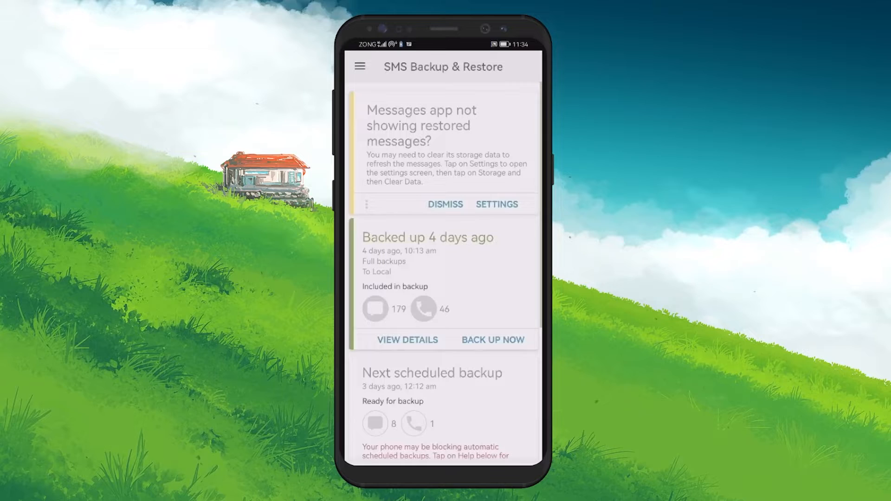
Step: From the side menu's Restore screen, start restoring messages and call logs from the 13 Mar 2024 backup
left_click(360, 67)
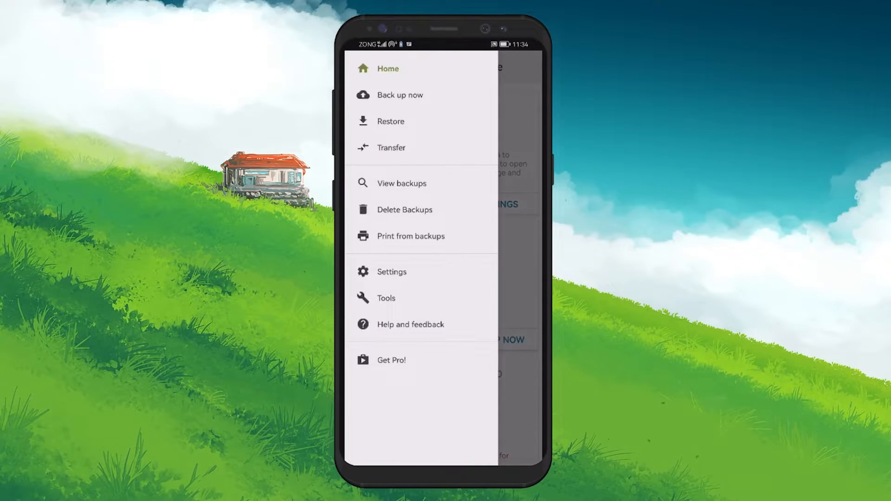
left_click(391, 121)
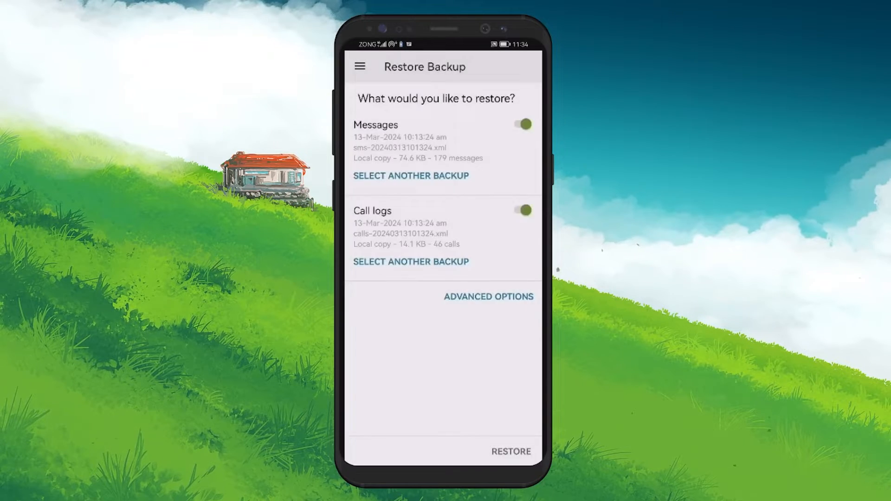
left_click(509, 451)
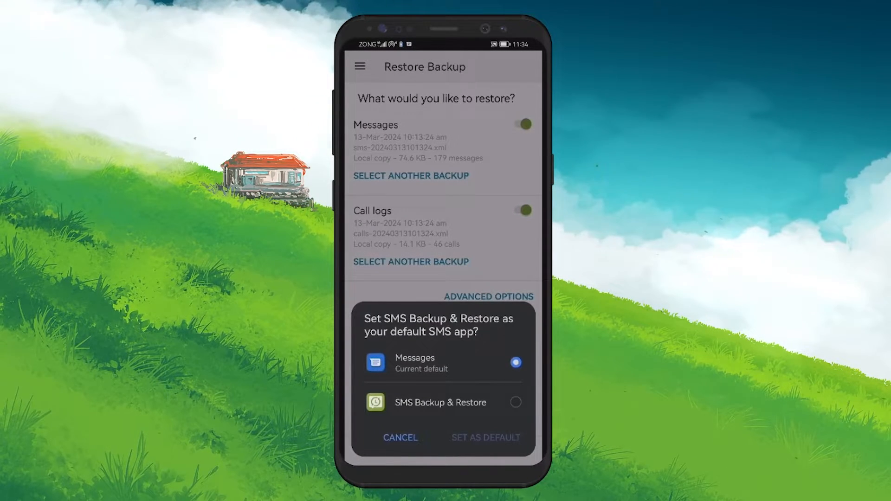
Step: Make SMS Backup & Restore the default SMS app so the restore runs to completion
left_click(514, 402)
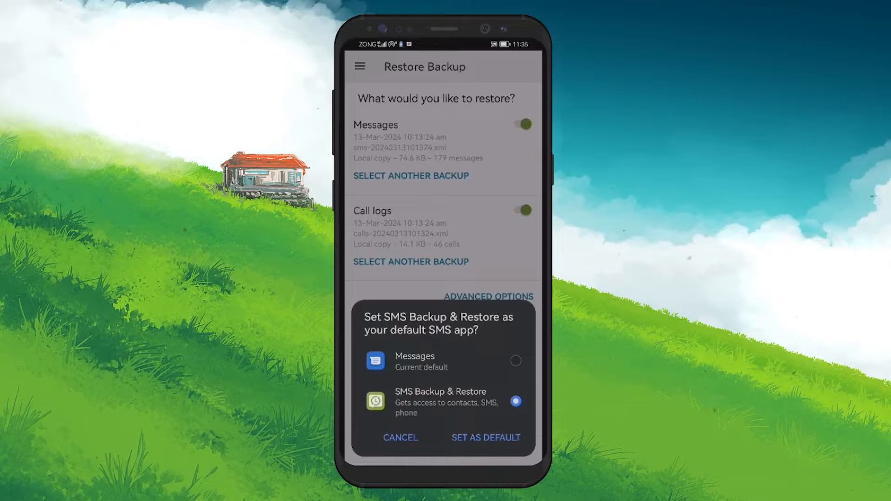
left_click(485, 437)
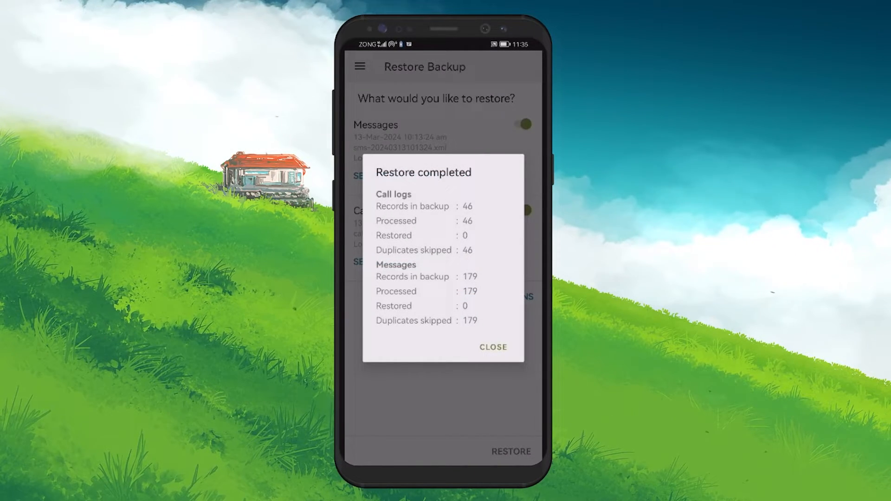
Step: Dismiss the restore-completed summary and the reminder to switch the default SMS app back
left_click(492, 346)
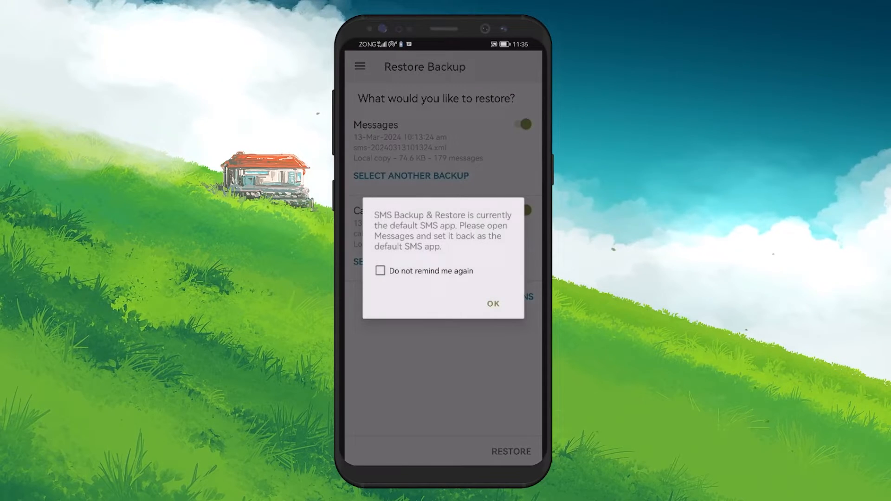
left_click(492, 303)
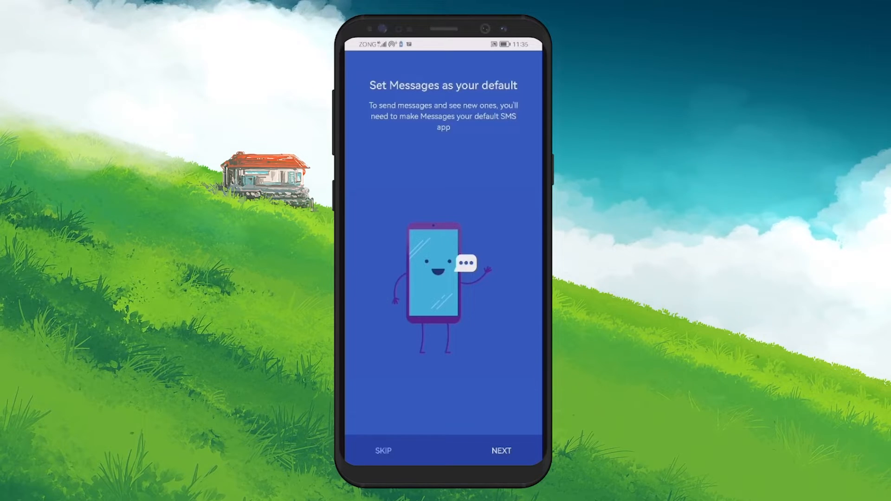
Step: Choose Messages as the default SMS app and confirm it
left_click(500, 451)
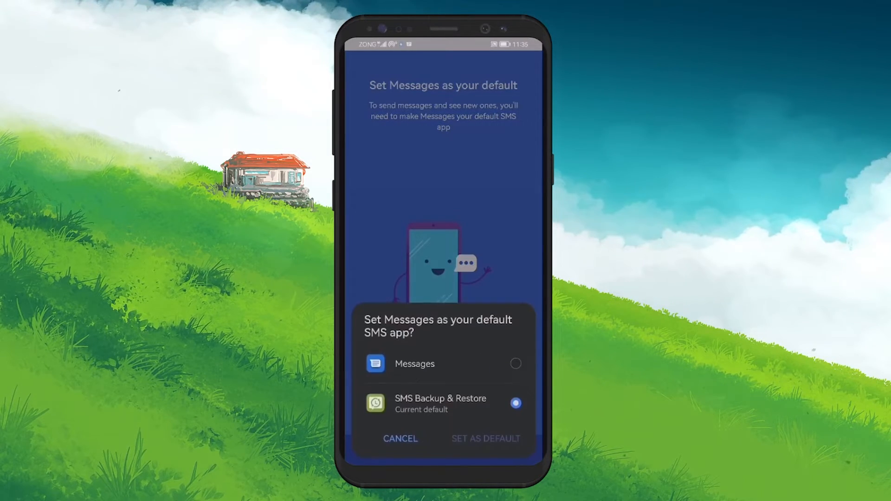
left_click(515, 363)
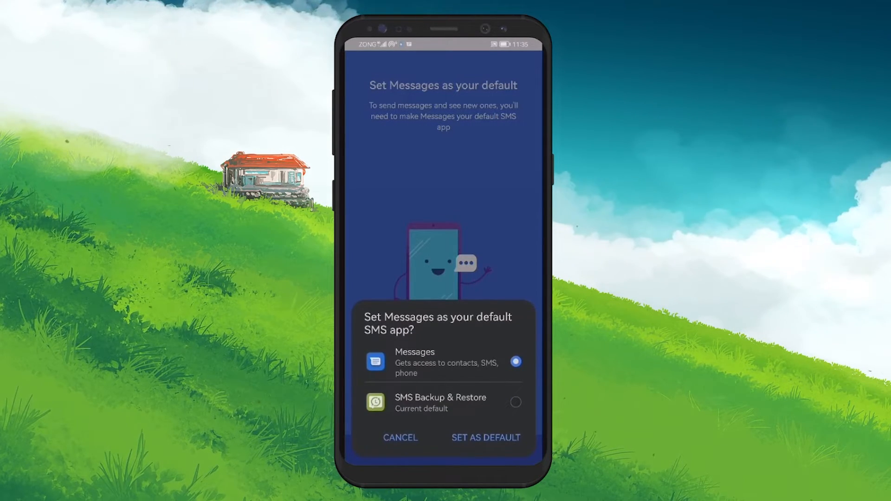
left_click(486, 437)
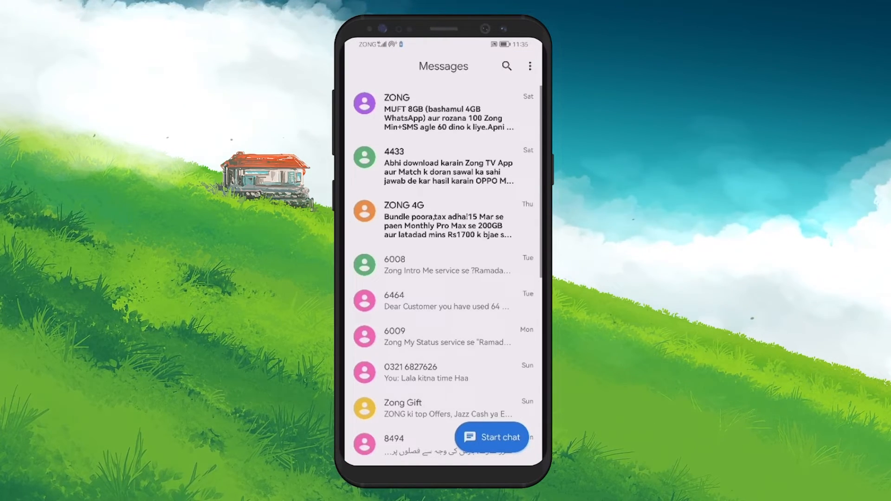
scroll("down", 3)
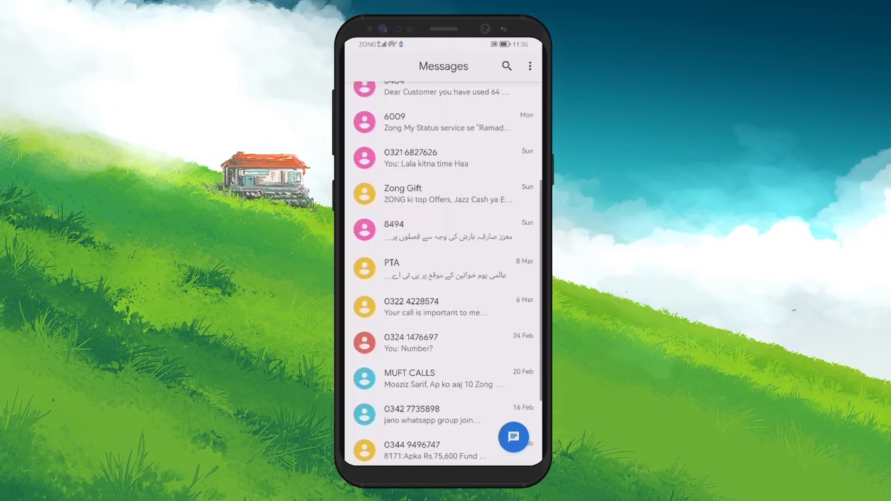
scroll("down", 3)
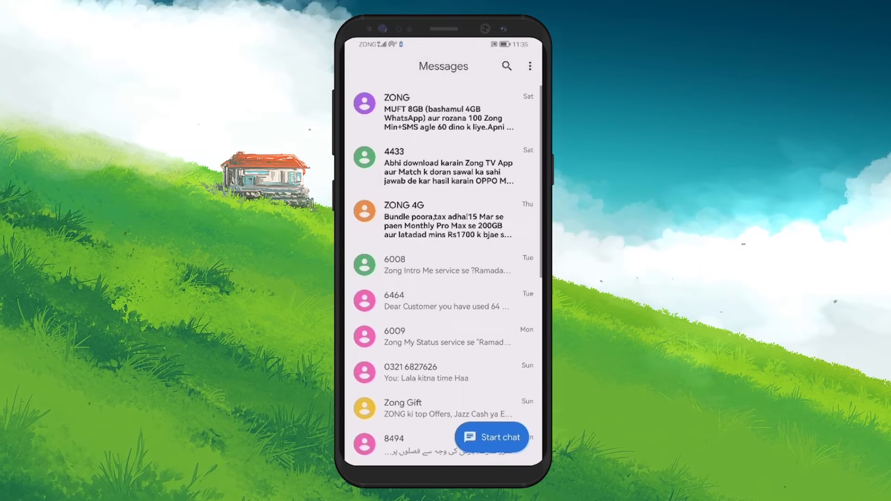